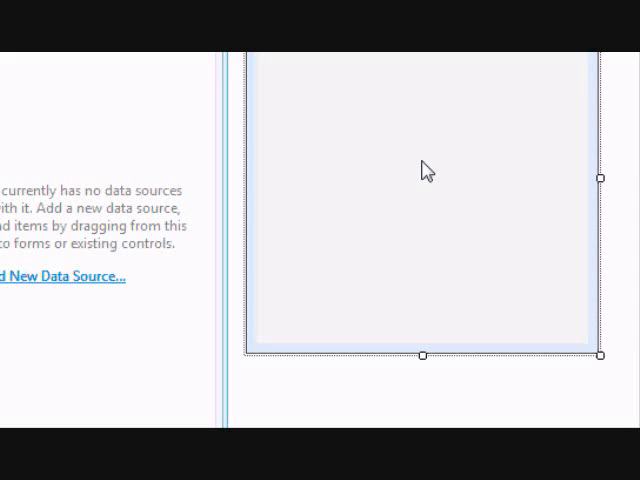
mouse_move(441, 167)
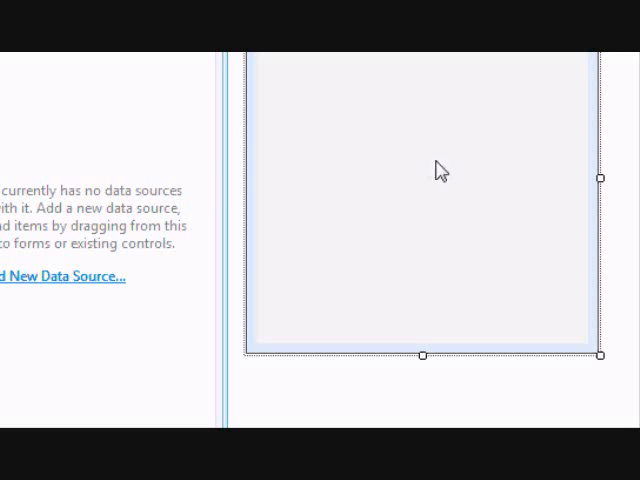
Expand the test database's tables in Server Explorer and select the Employees table
click(178, 370)
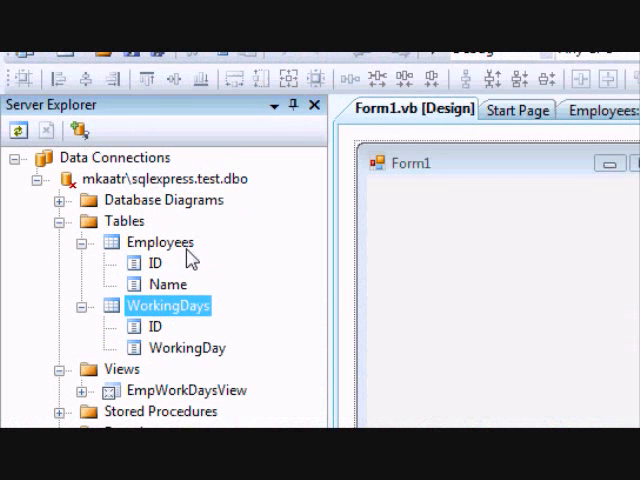
mouse_move(165, 294)
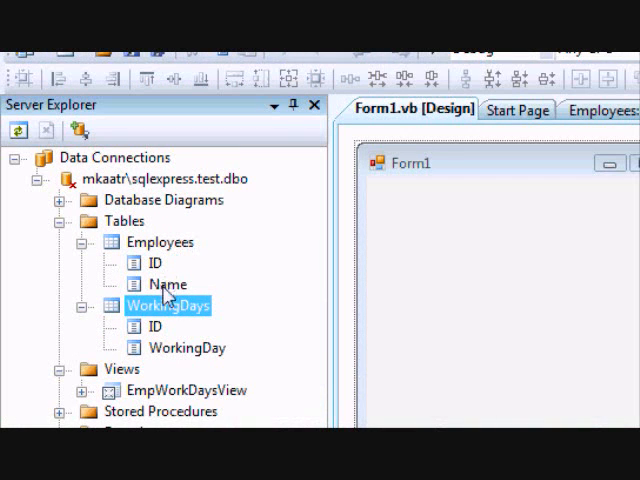
click(160, 242)
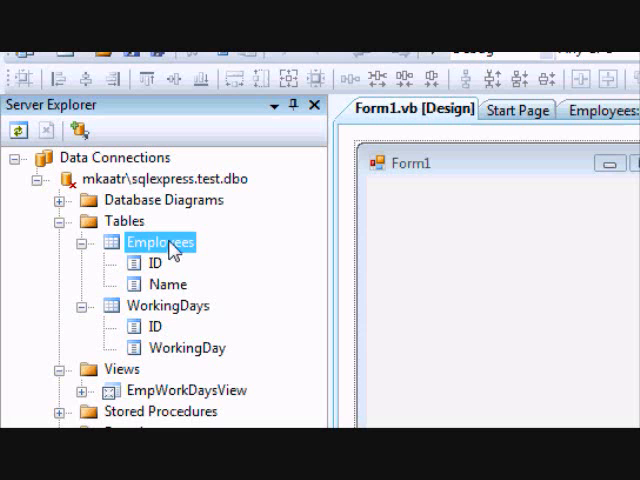
Show table data for Employees (Smith, Michel, John), then for WorkingDays
right_click(160, 242)
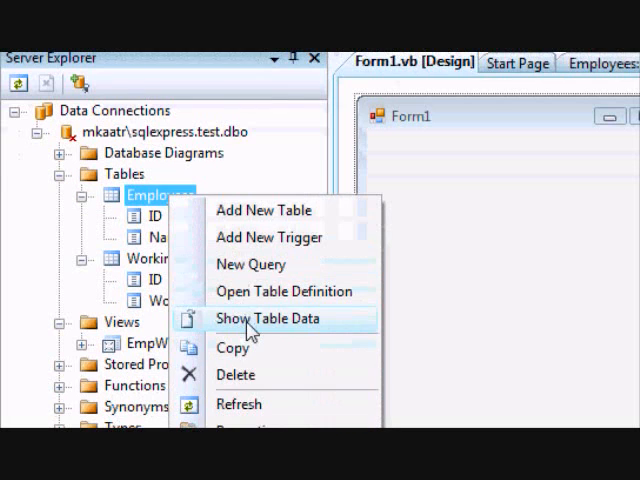
click(267, 318)
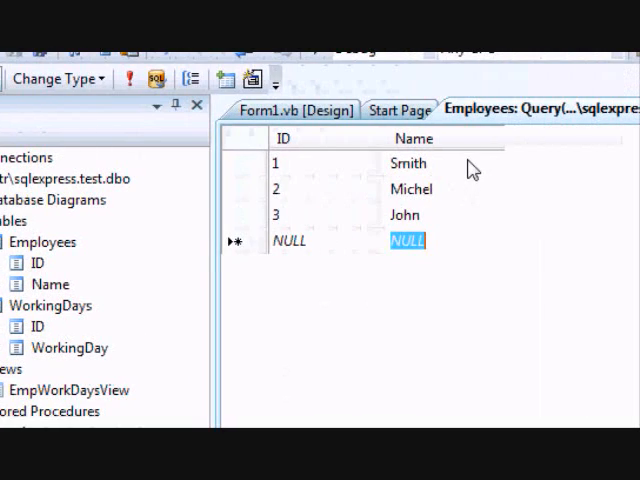
click(168, 306)
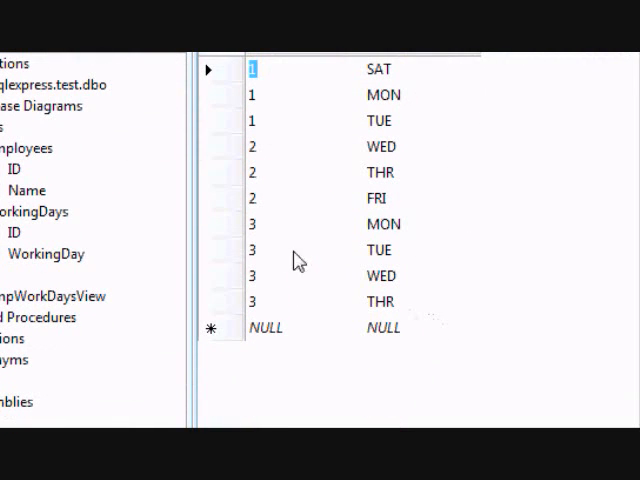
mouse_move(252, 243)
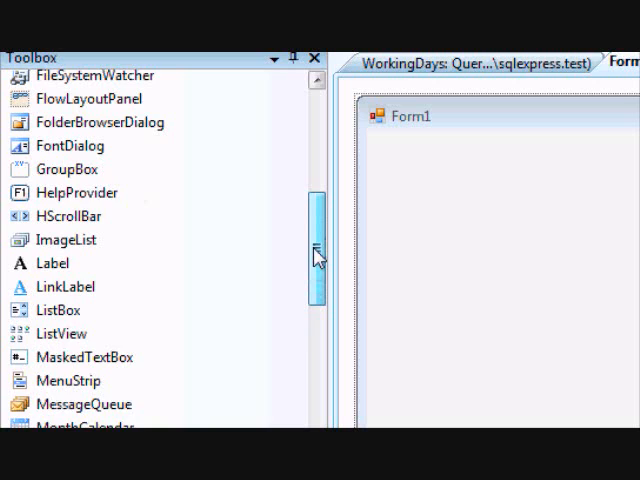
Give the tree view a root node with Text 'Employees' and Name 'root'
scroll(down, 3)
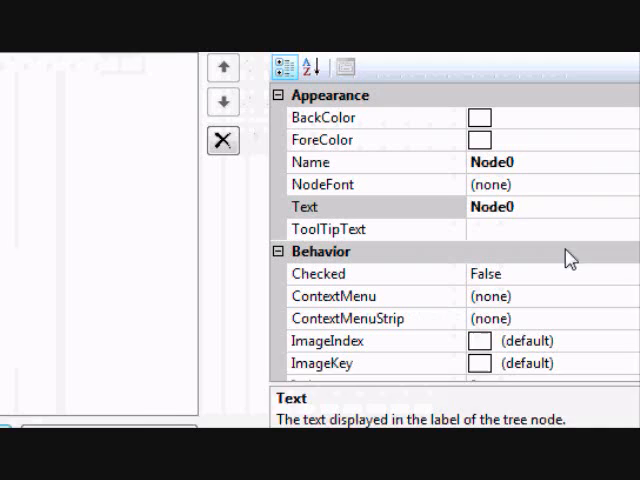
click(490, 206)
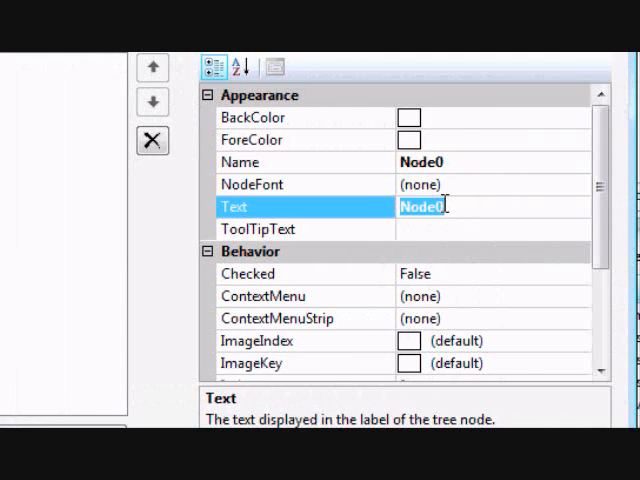
text(Employ)
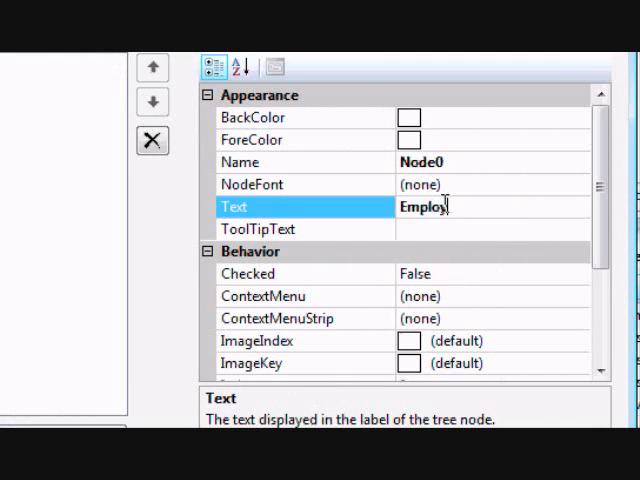
text(ees)
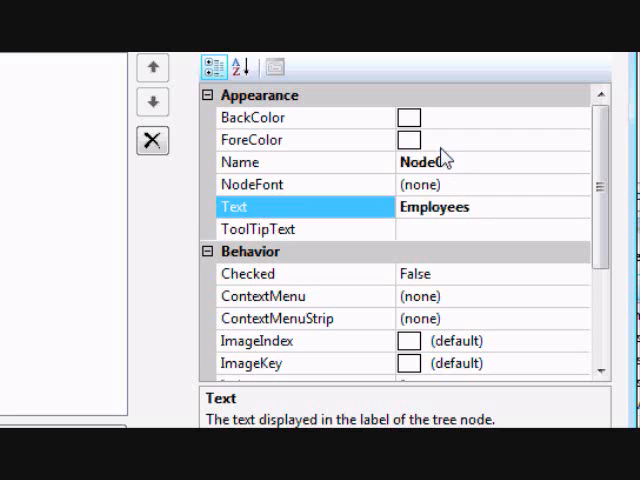
click(240, 162)
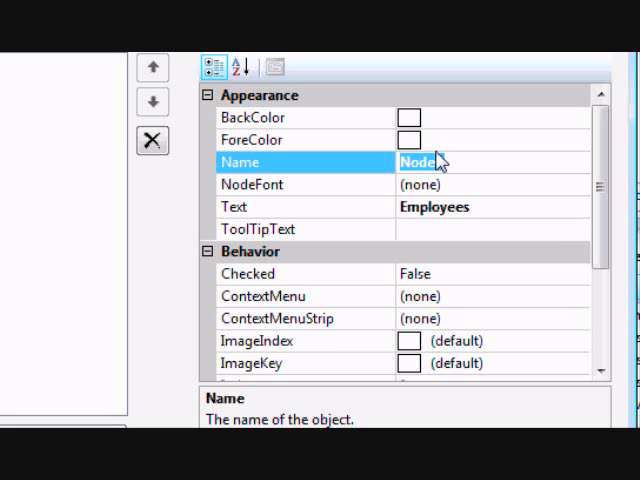
text(root)
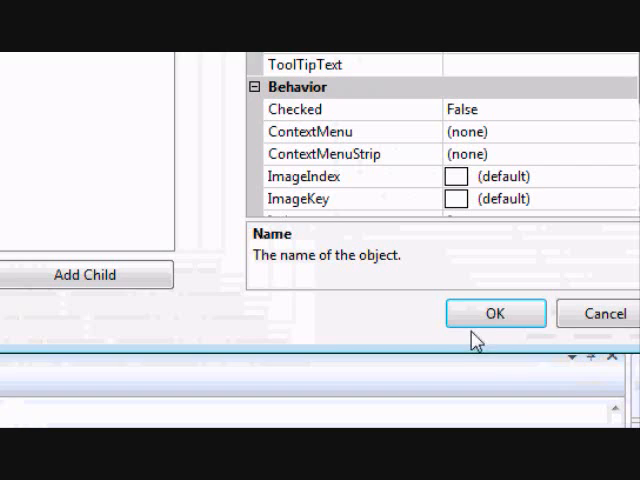
click(494, 313)
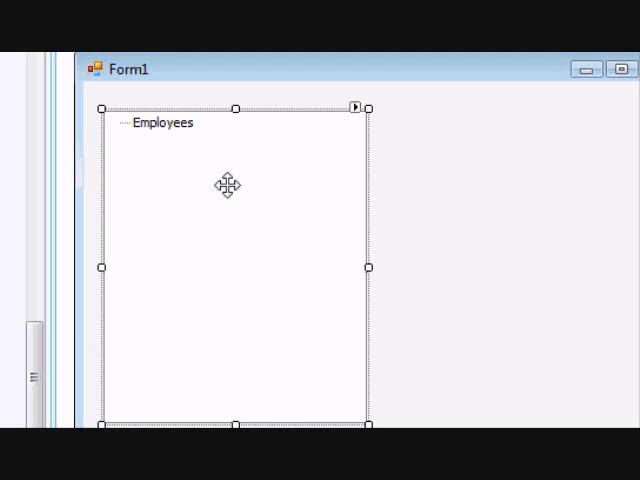
Run the Add New Data Source wizard from the database using the sqlexpress test connection
click(63, 299)
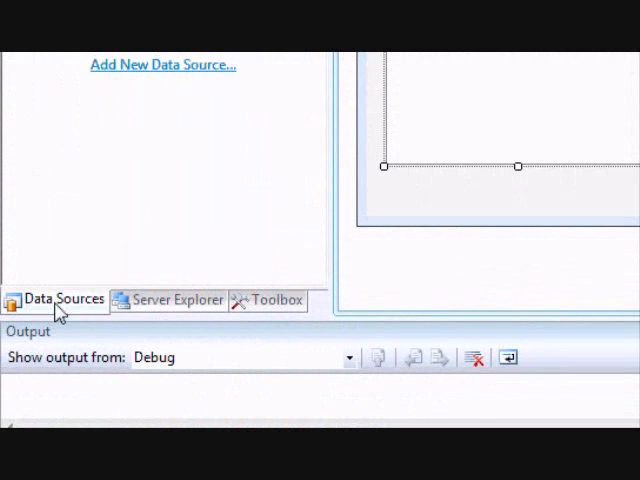
click(162, 64)
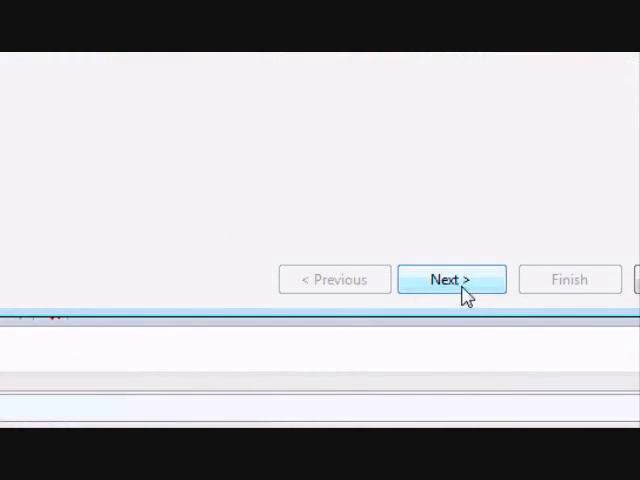
click(452, 279)
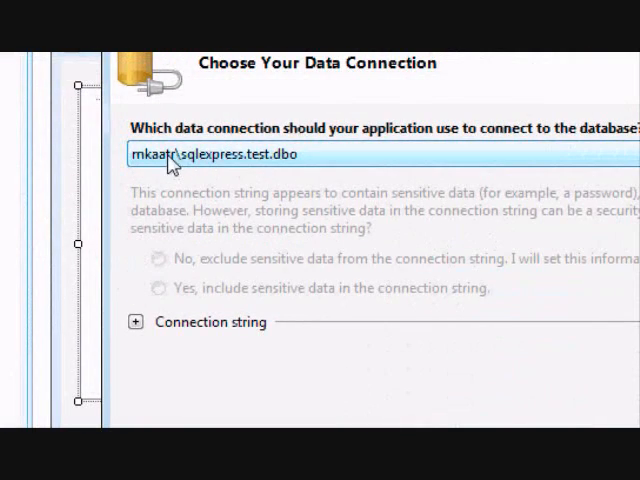
click(428, 302)
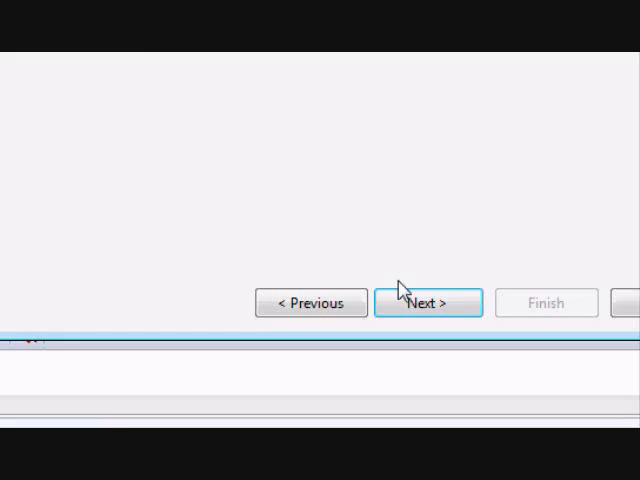
click(428, 302)
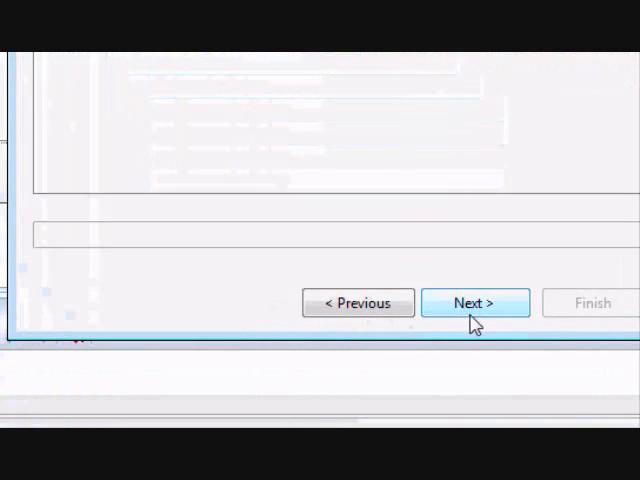
click(475, 303)
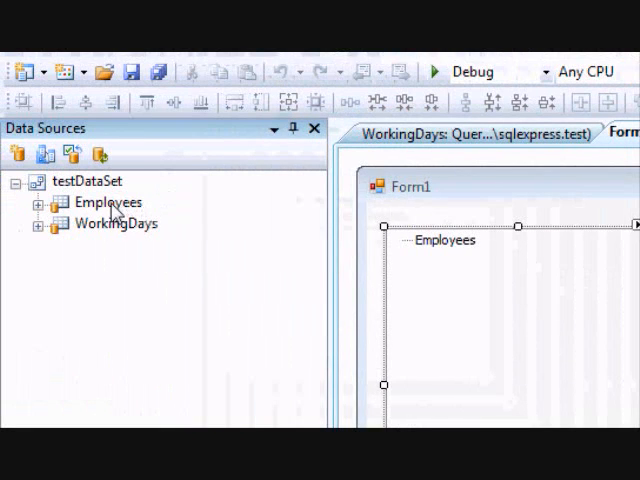
Select the Employees table in Data Sources to place it on Form1
click(107, 202)
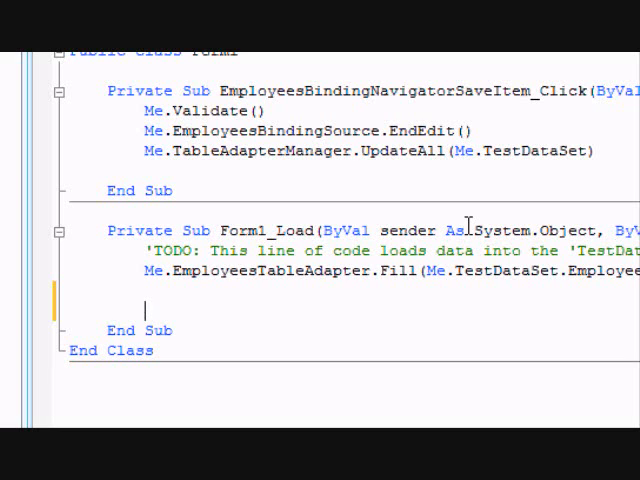
Add a 'fill the tree control' comment and declare the ID and I variables
text(')
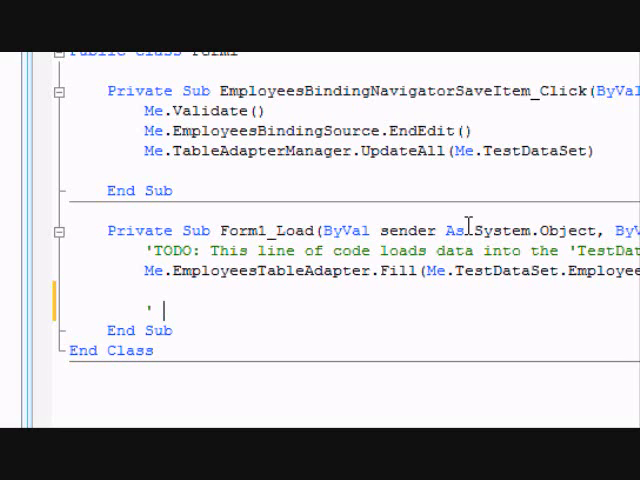
text(fill t)
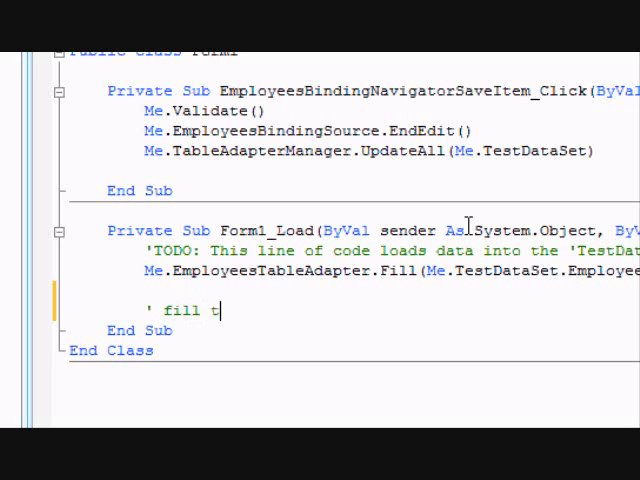
text(he tree control)
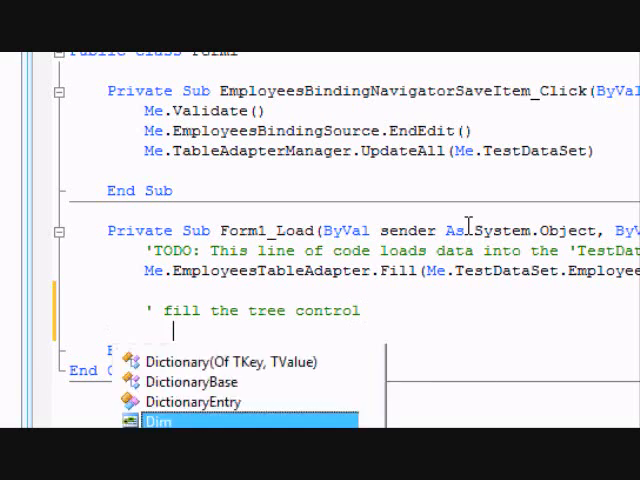
text(Dim ID As String)
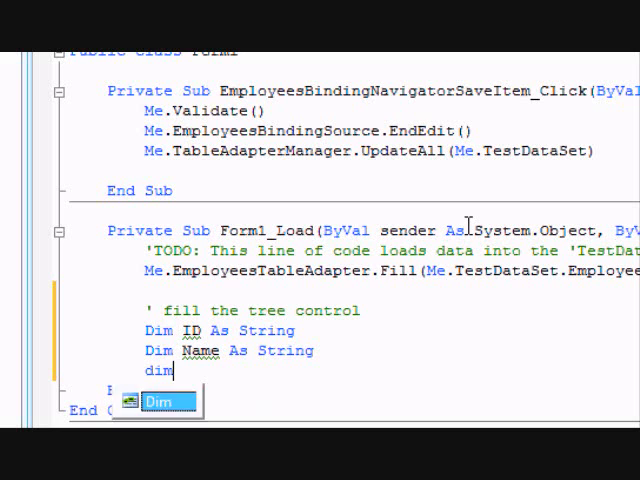
text(I As itne)
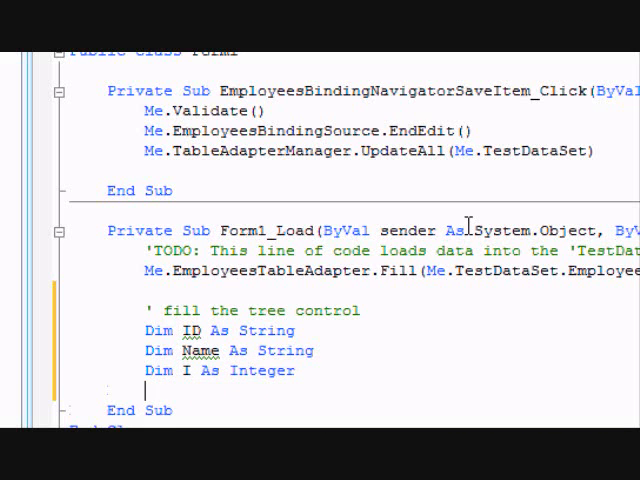
Write a For loop over TestDataSet.Employees rows, reading ID from Rows(I).Item
text(For i=0)
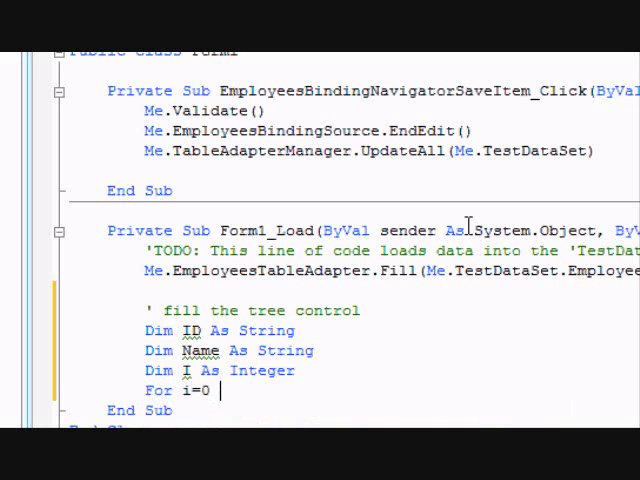
text(to)
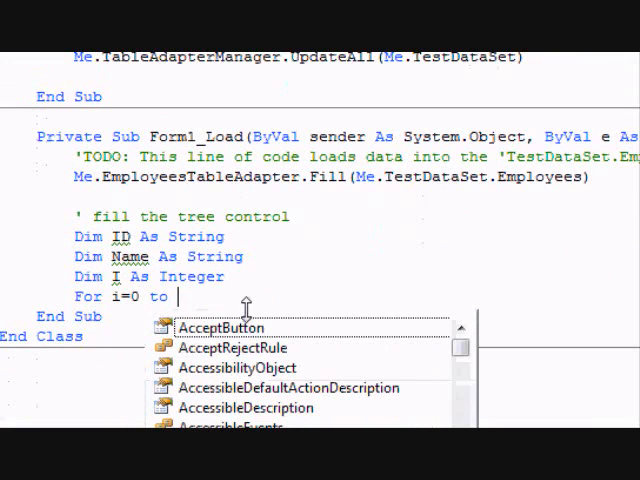
text(test)
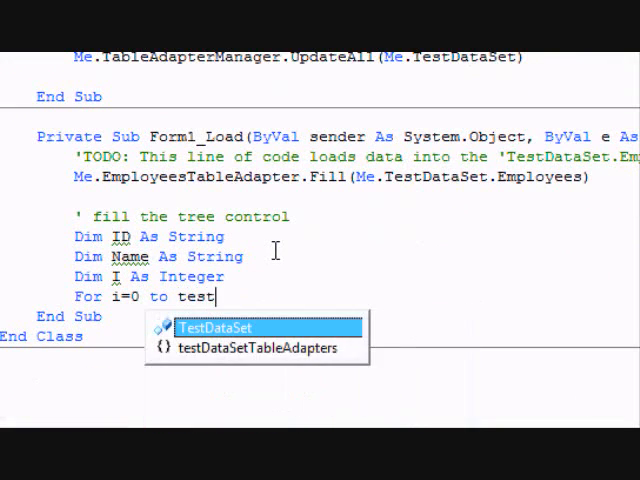
text(TestDataSet .)
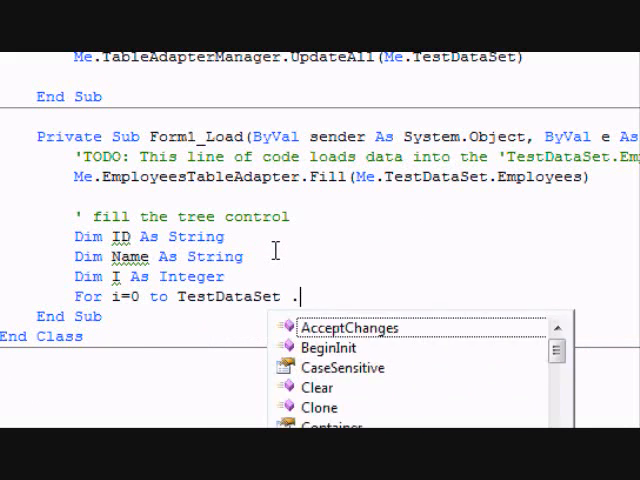
text(Employees)
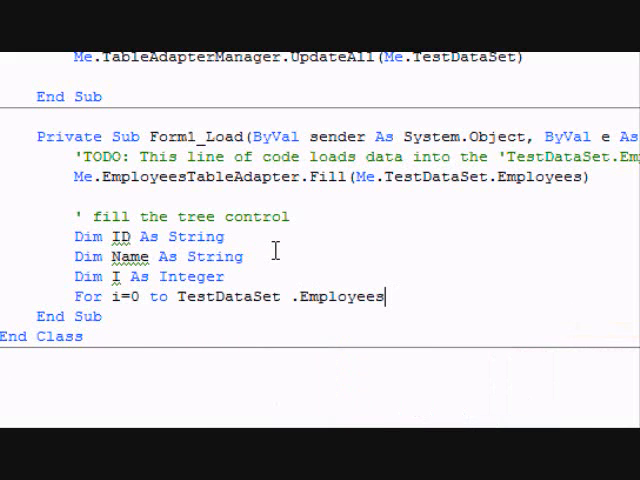
text(.Count - 1)
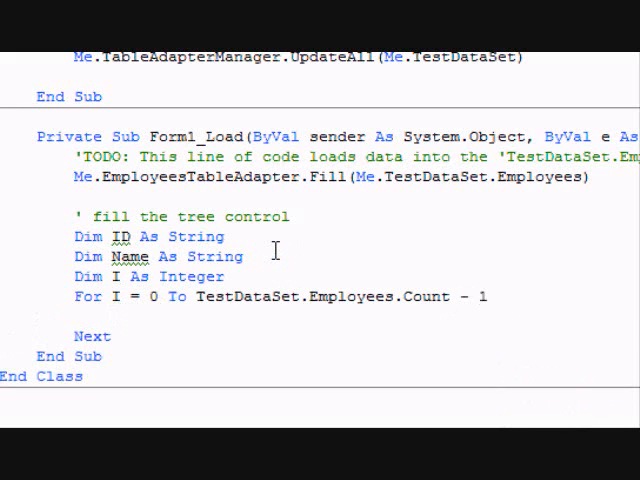
text(ID=te)
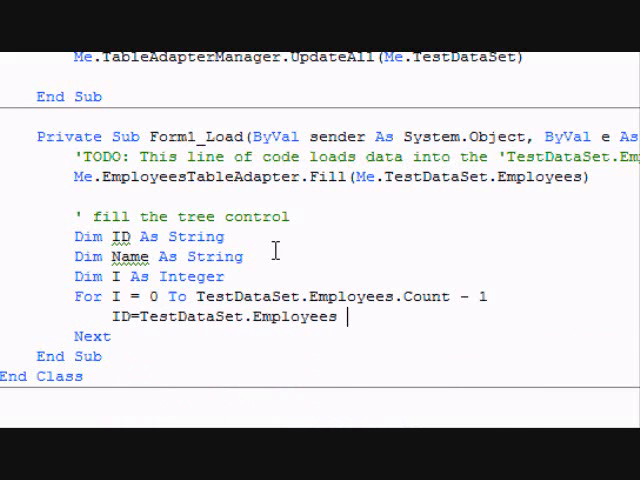
text(.ro)
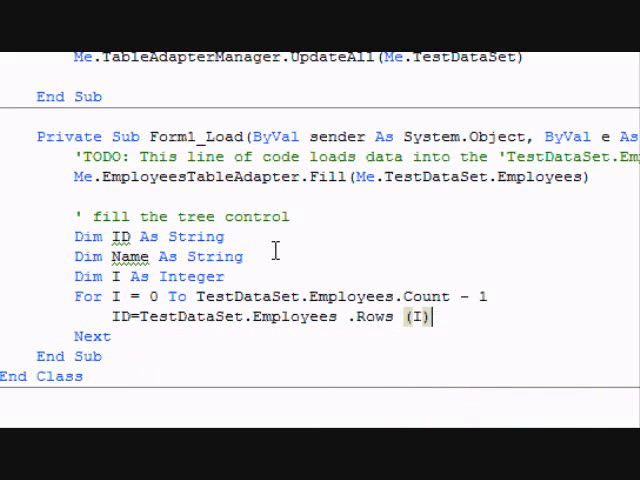
text(.Item ()
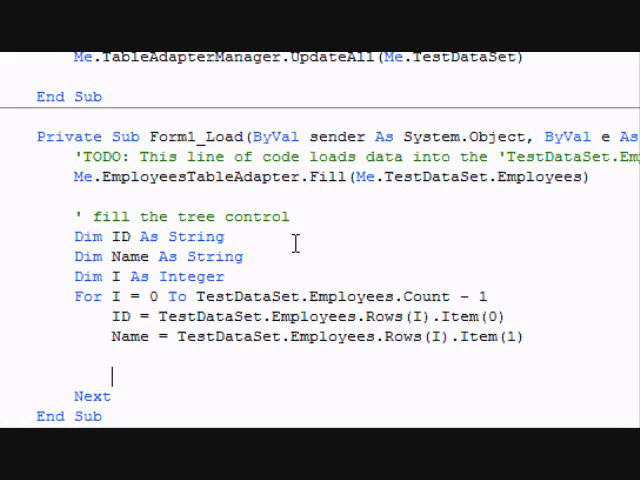
Add each employee with TreeView1.Nodes(0).Nodes.Add(ID, Name) inside the loop
text(tr)
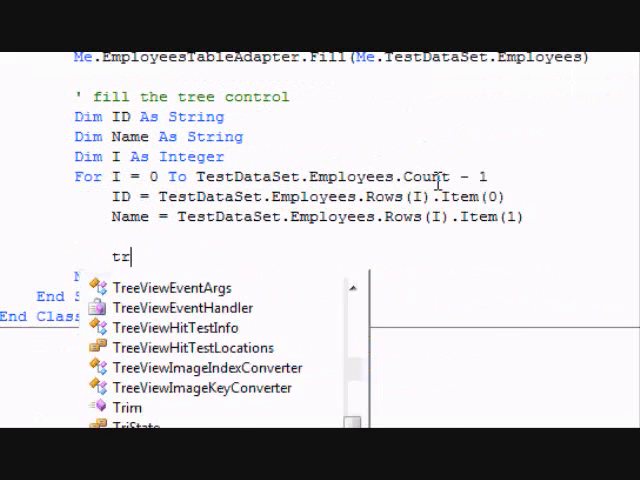
text(TreeView1)
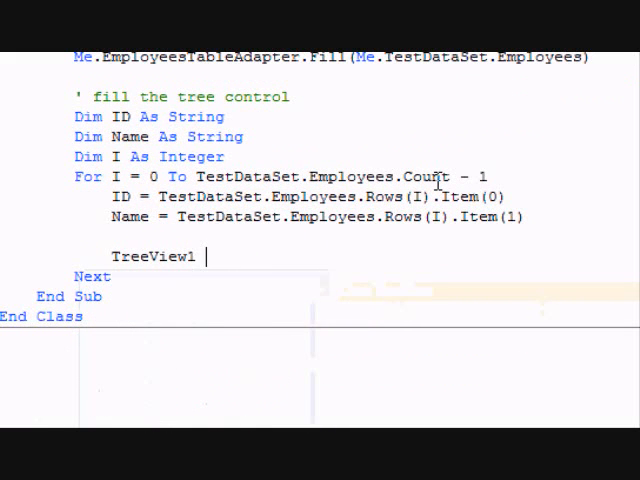
text(.Nodes(0))
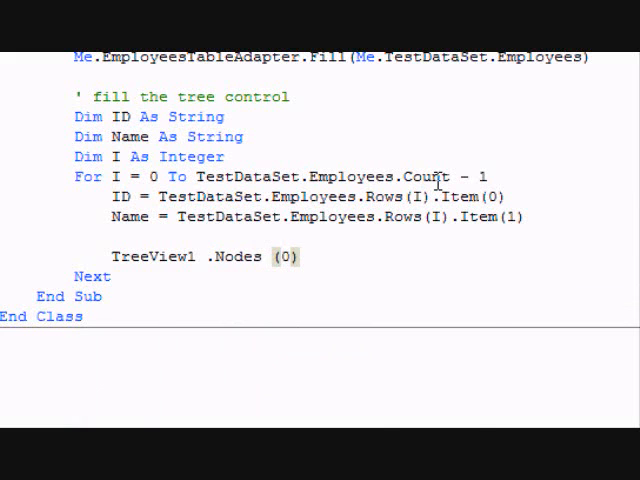
text(.n)
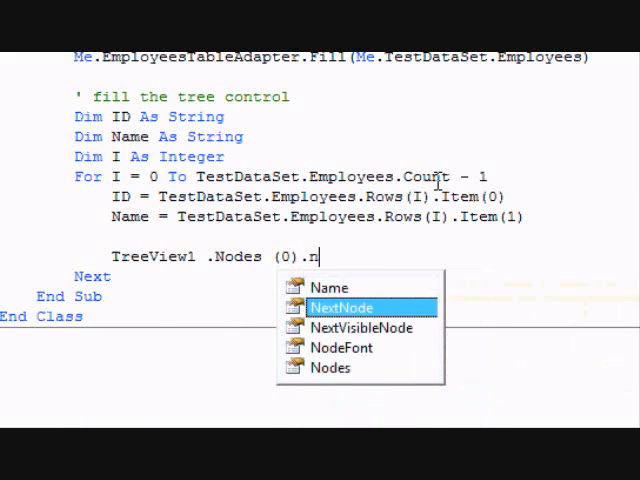
text(Nodes .a)
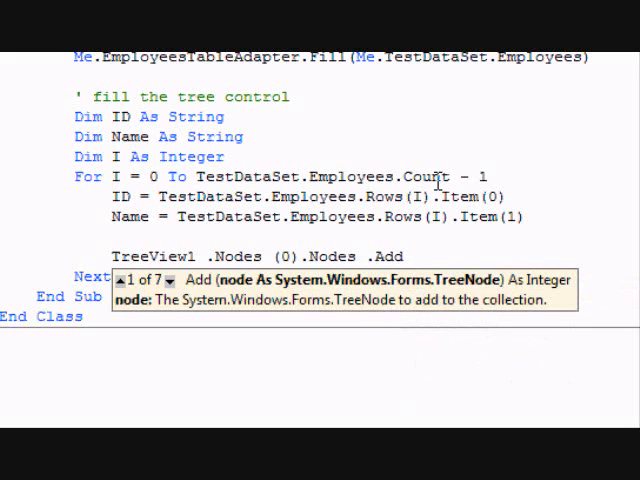
text(id,)
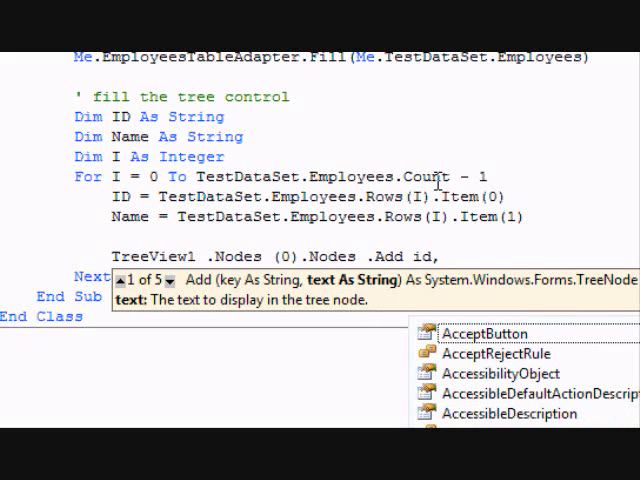
text(,name)
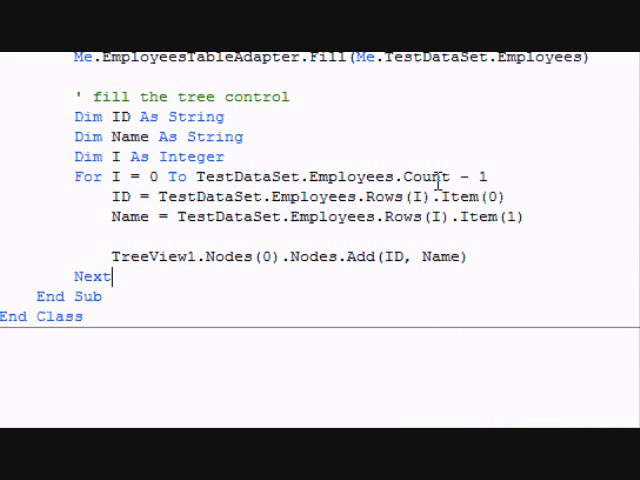
key(enter)
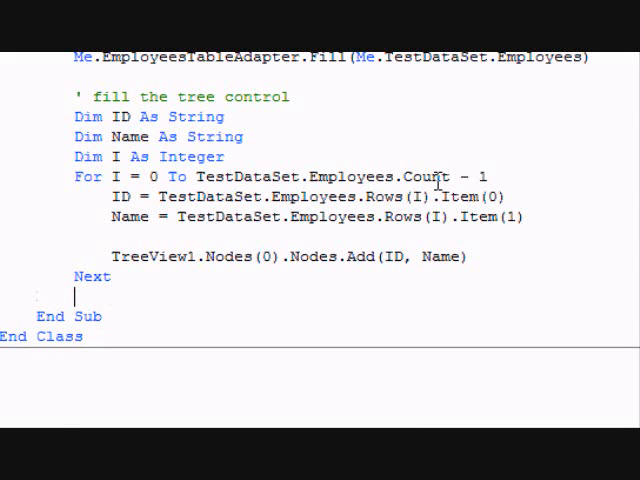
text(treev)
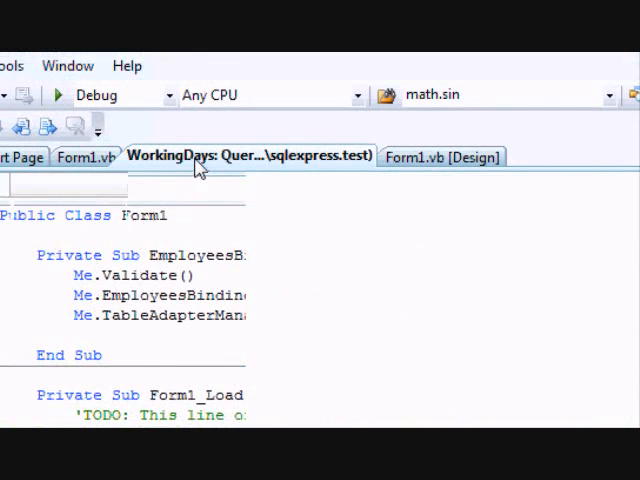
In design view, make the WorkingDays grid taller and rename it WDDGV
click(442, 157)
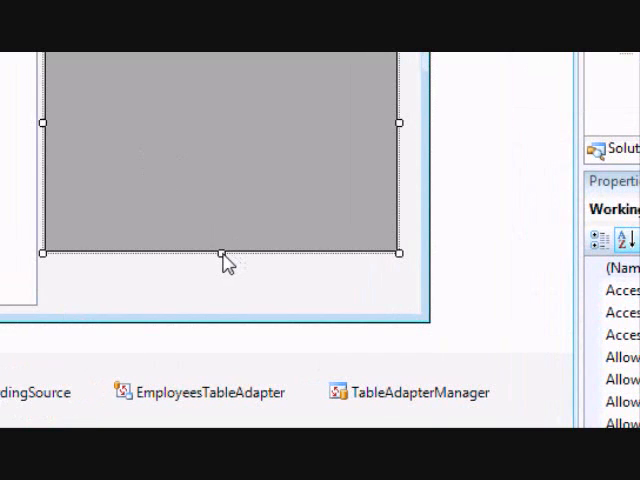
drag(224, 240, 224, 302)
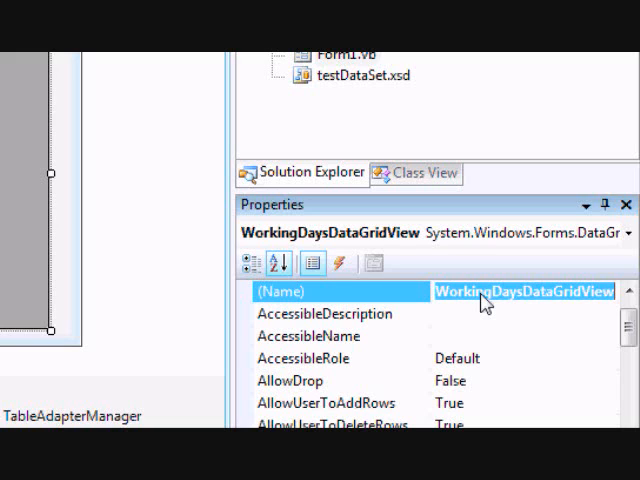
text(WD)
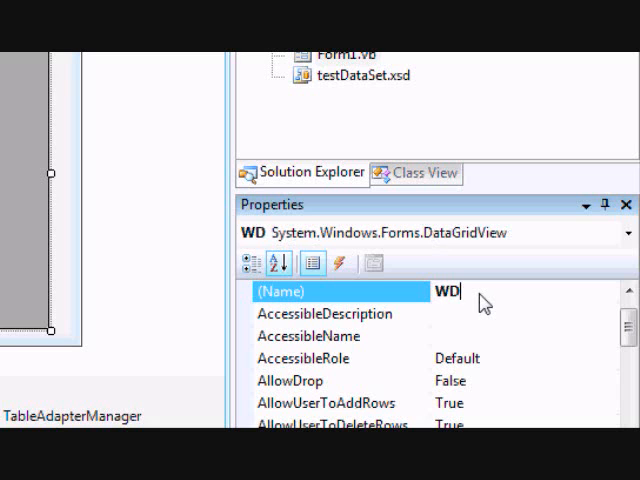
text(DGV)
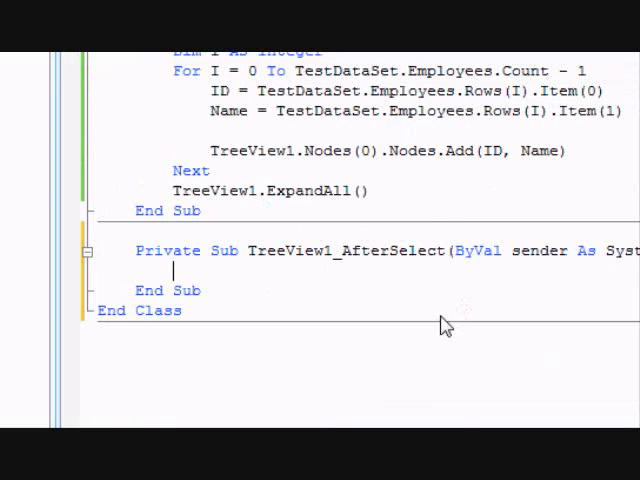
Set DGV.DataSource to Nothing when TreeView1.SelectedNode Is Nothing
scroll(down, 3)
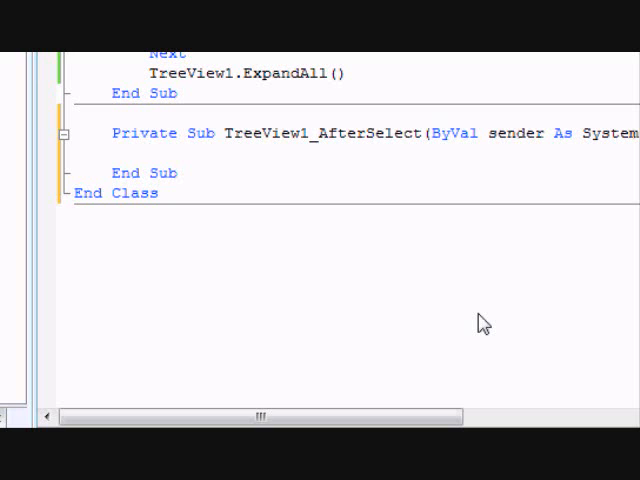
text(if)
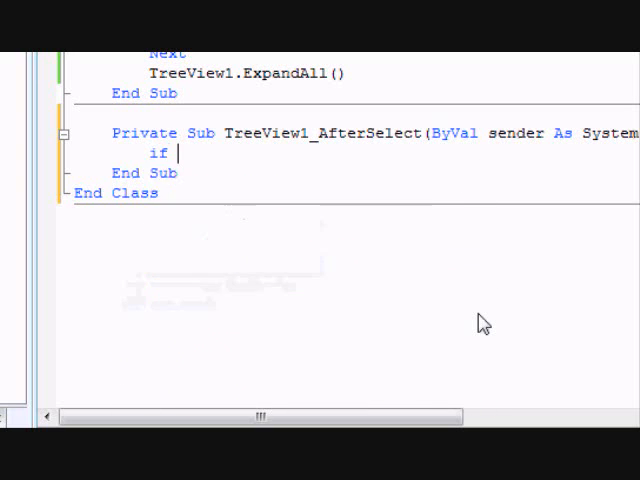
text(treev)
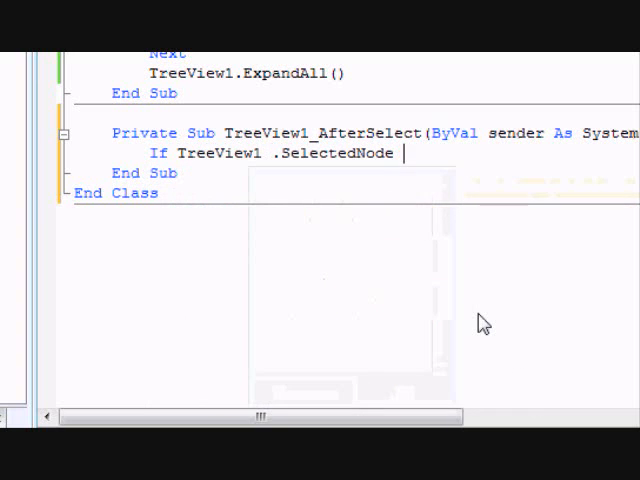
text(is noth)
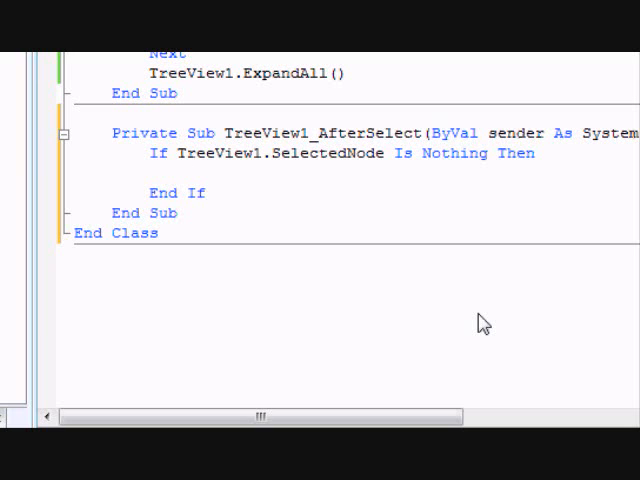
text(DGV.d)
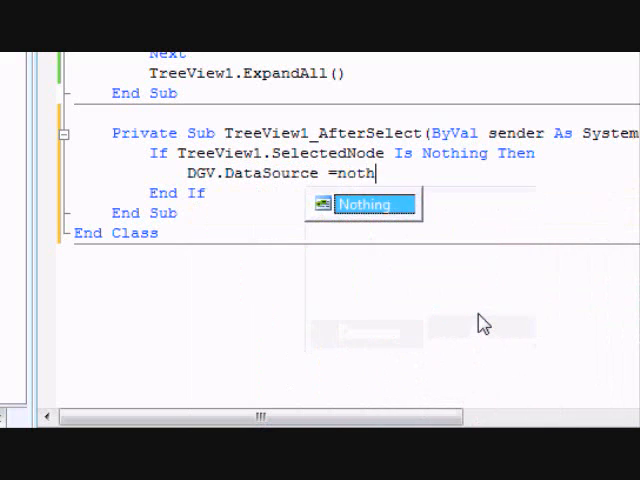
text(Nothing)
text(Exit Sub)
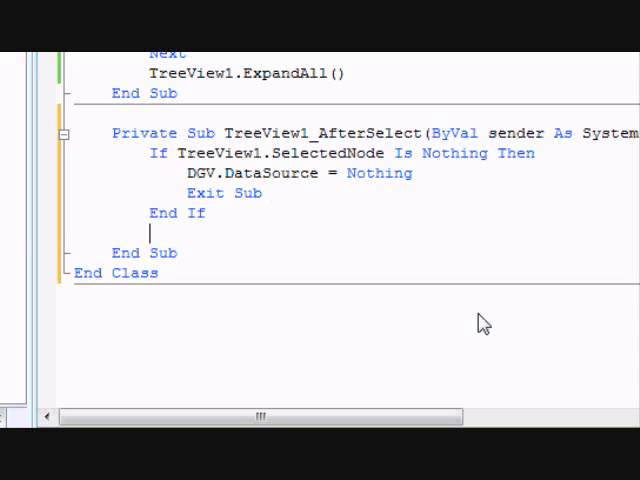
Add a second If clearing DGV.DataSource and exiting when the selected node is 'root'
text(If)
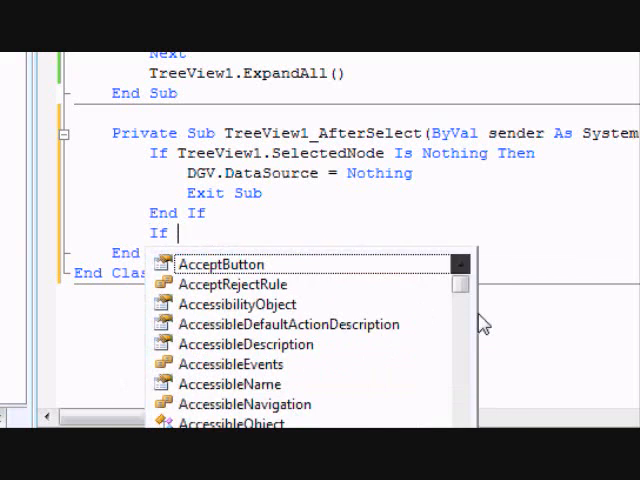
text(TreeView1)
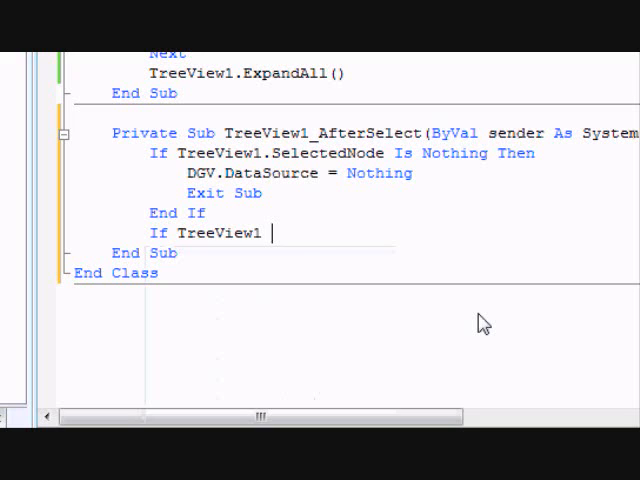
text(.SelectedNode .)
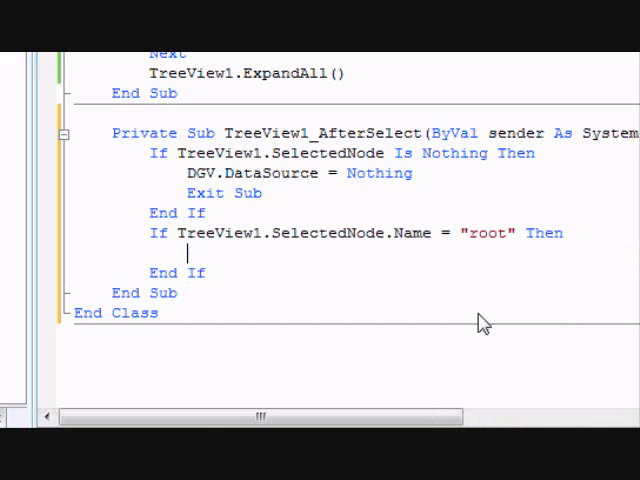
text(DGV.)
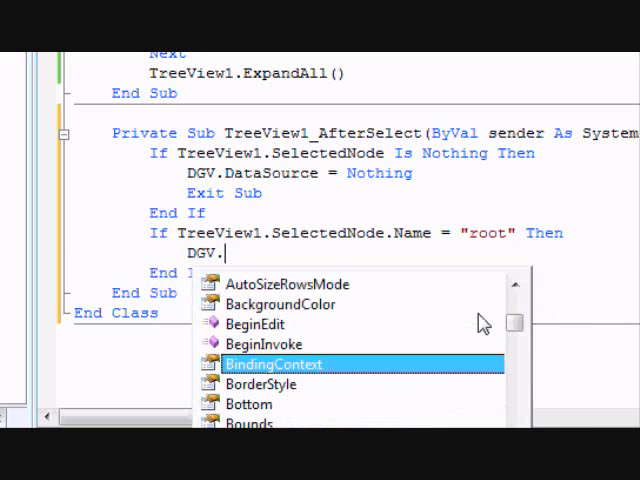
text(DataSource)
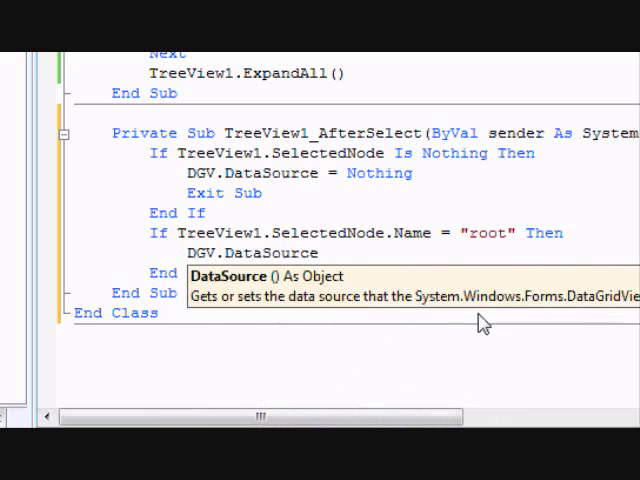
text(Nothing)
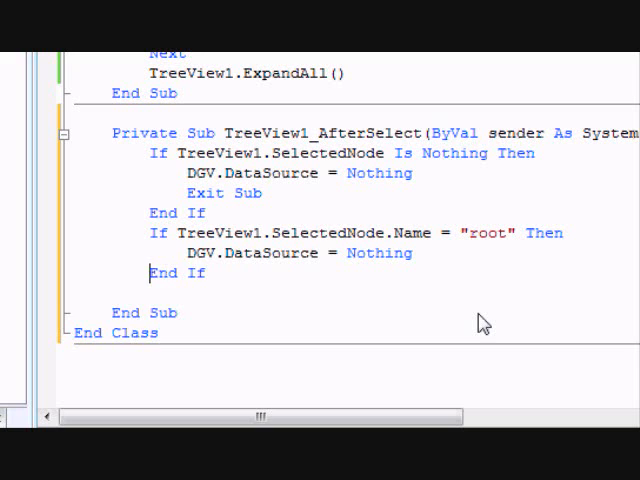
text(exi)
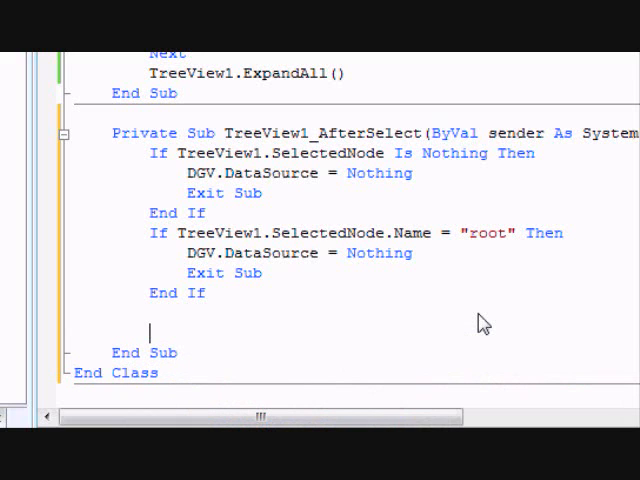
Set ID from the selected node's Name and bind DGV to WorkingDays.Select("ID=" & ID)
text(Dim ID a)
text(ID = TreeView1.SelectedNode.Name)
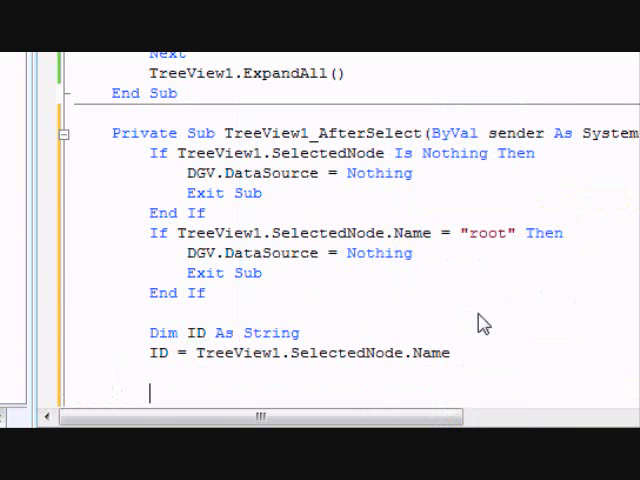
scroll(down, 3)
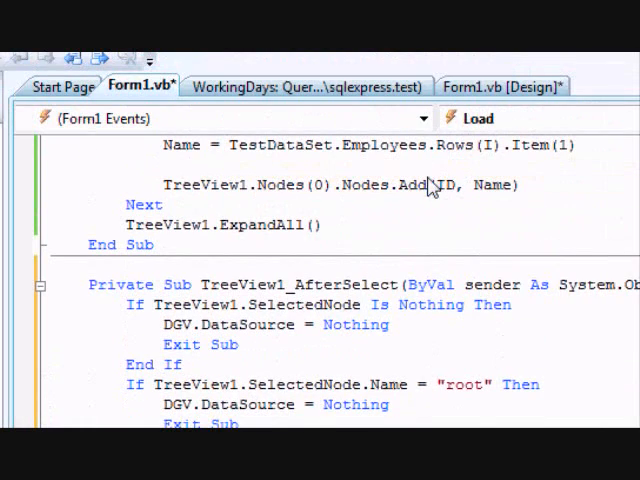
scroll(down, 3)
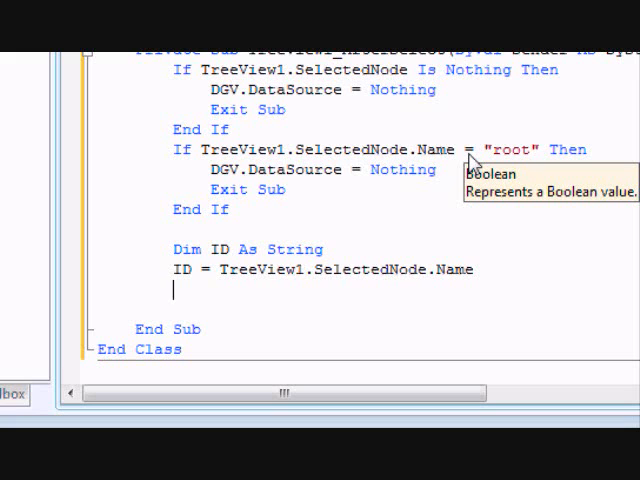
text(dgv)
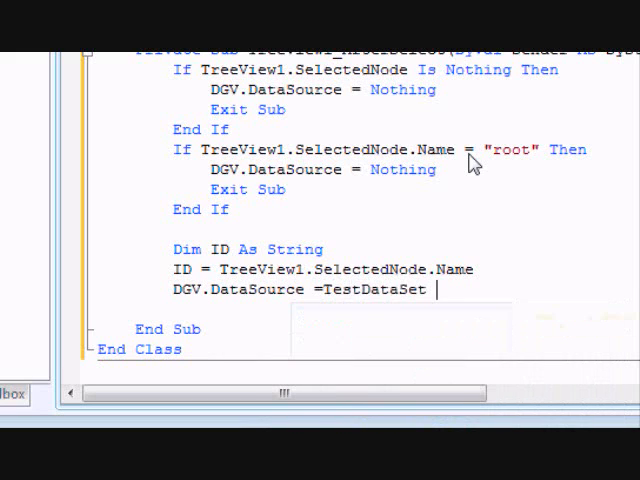
text(.)
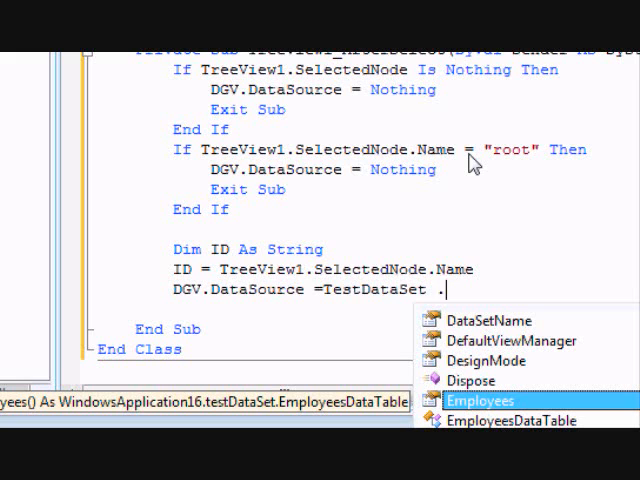
text(wor)
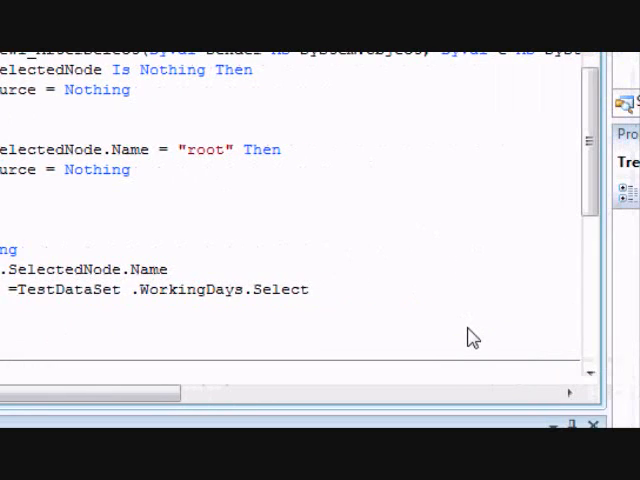
text((")
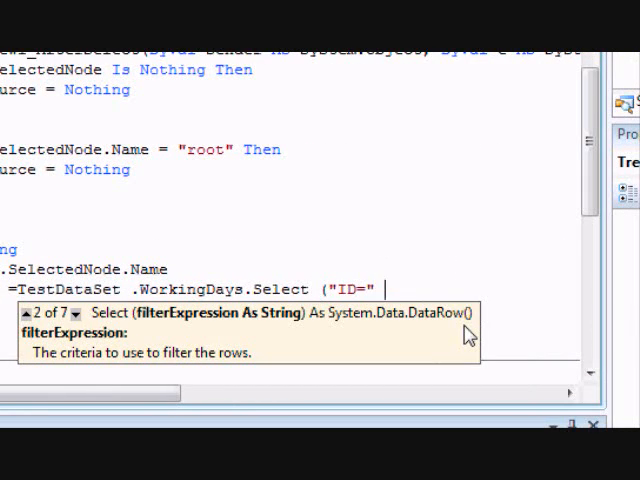
text(&)
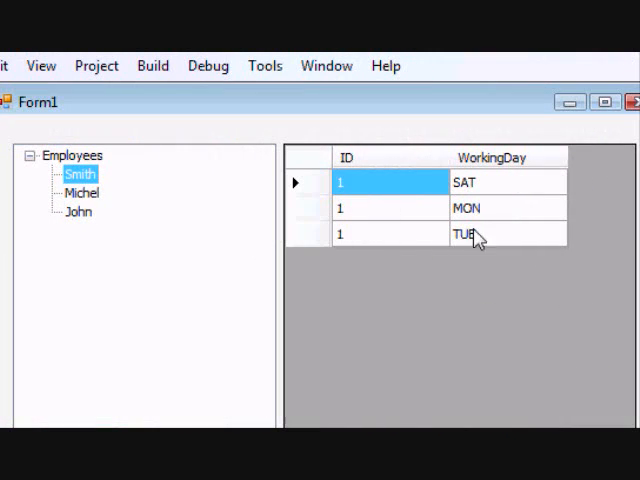
In the running form, select Employees to empty the grid, then Smith to show SAT, MON, TUE
click(82, 192)
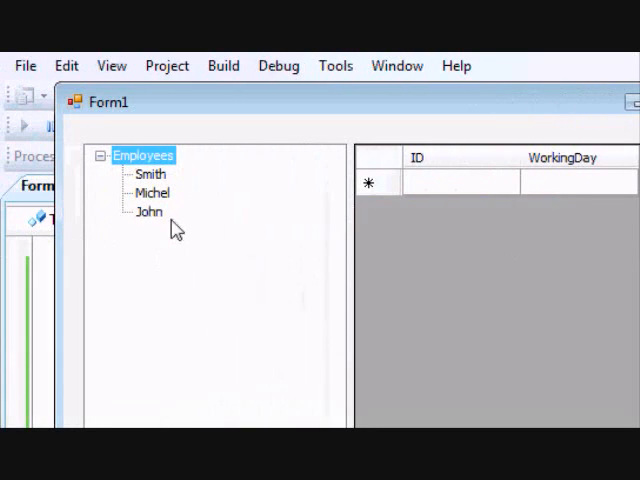
click(149, 173)
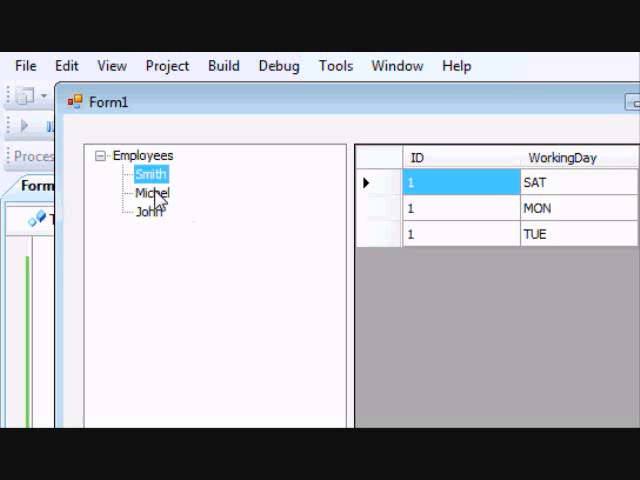